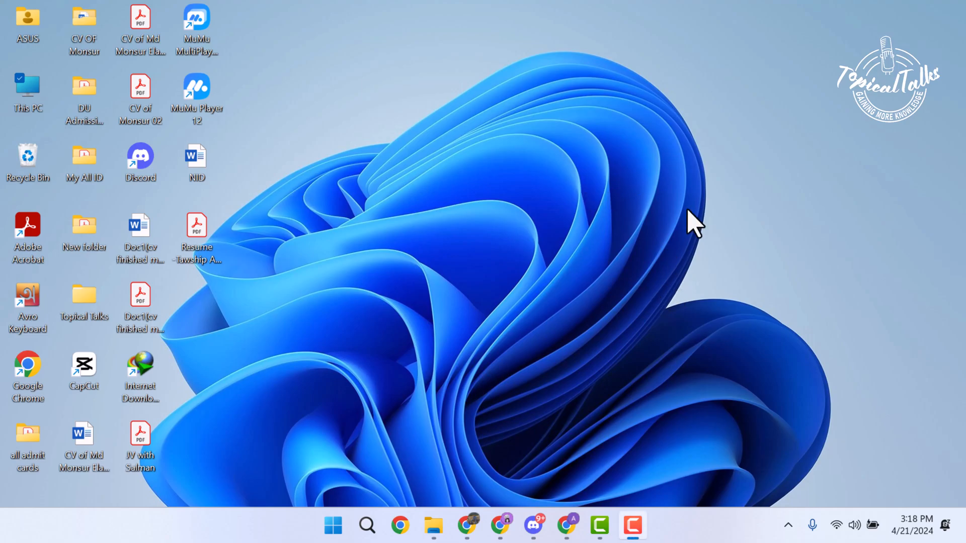
mouse_move(114, 58)
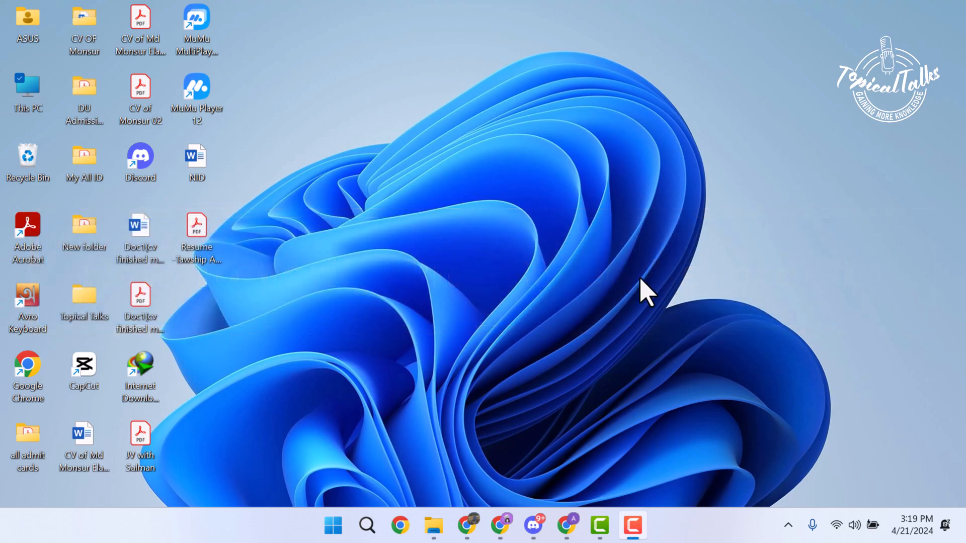
mouse_move(650, 302)
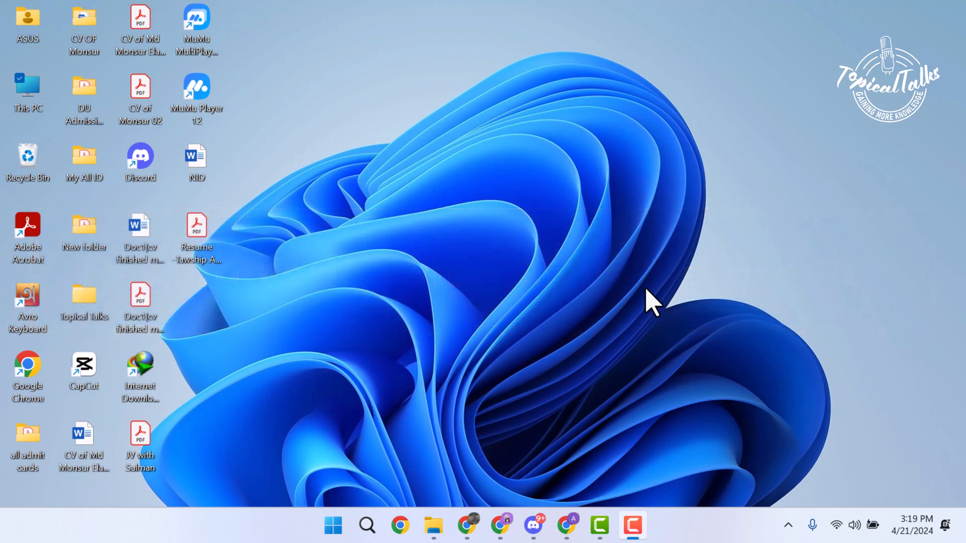
mouse_move(669, 327)
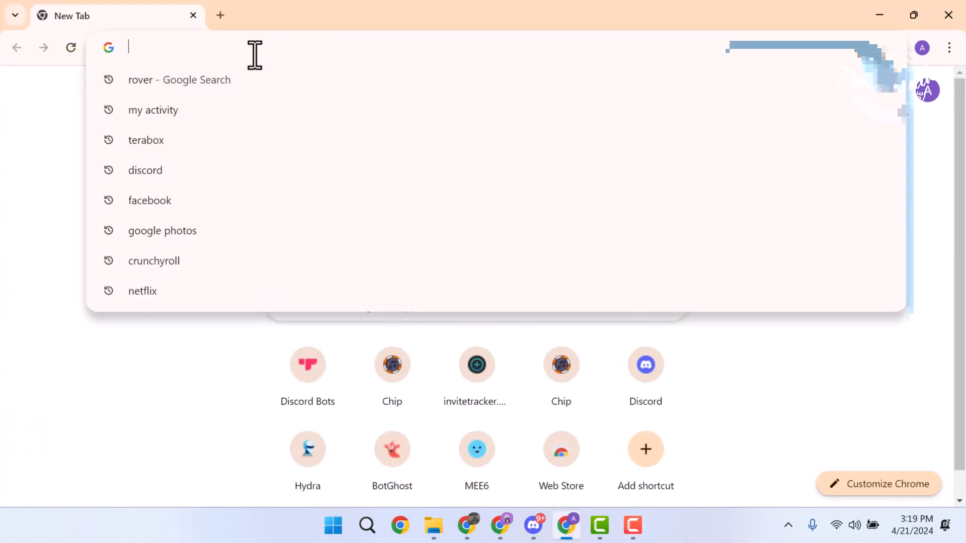
Search Google for 'Rover Discord bot'
type("Rover Diso")
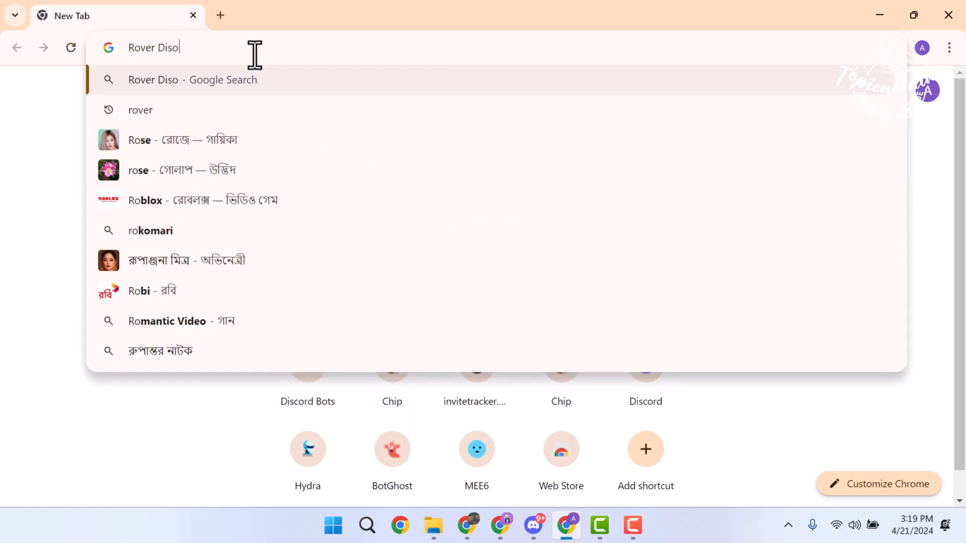
key("Return")
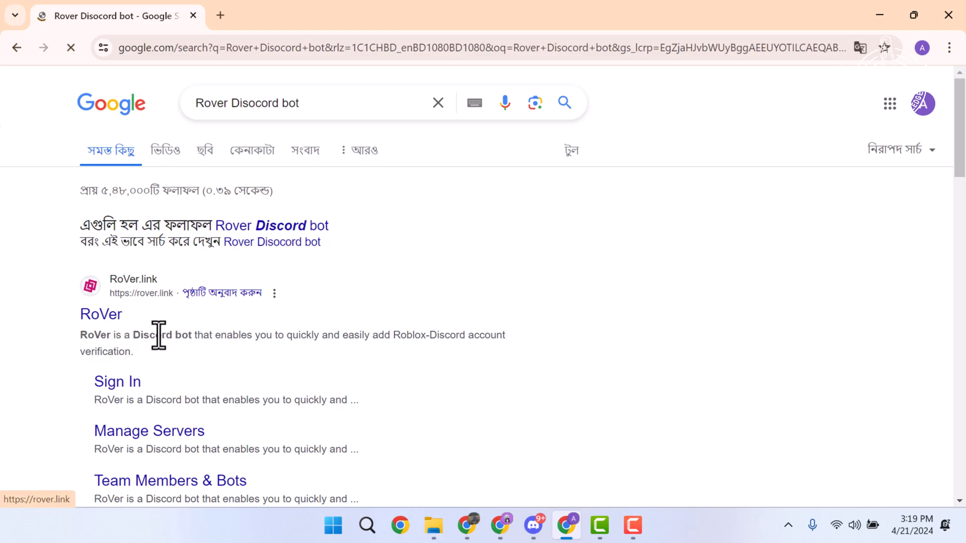
Open the rover.link result and expand the site menu showing Sign In
left_click(101, 314)
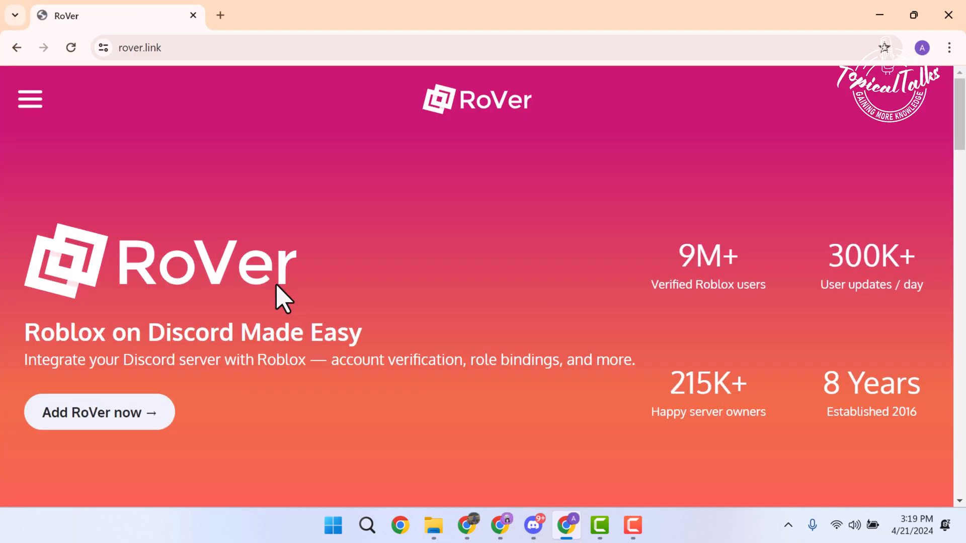
mouse_move(632, 311)
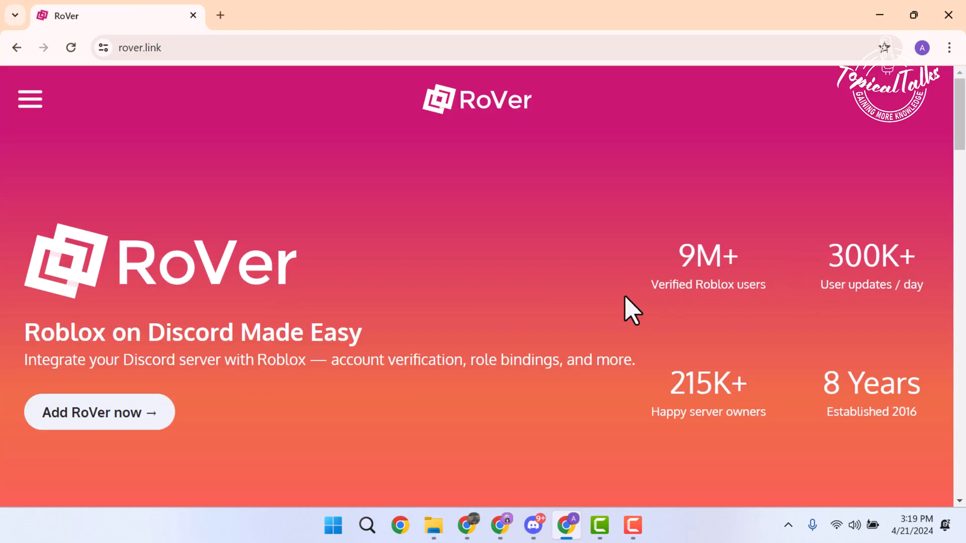
scroll("down", 3)
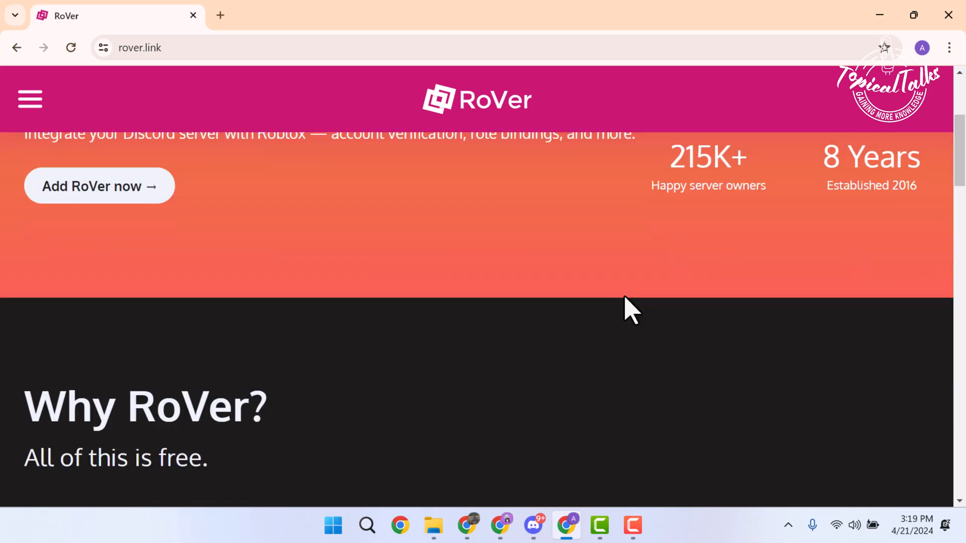
scroll("up", 3)
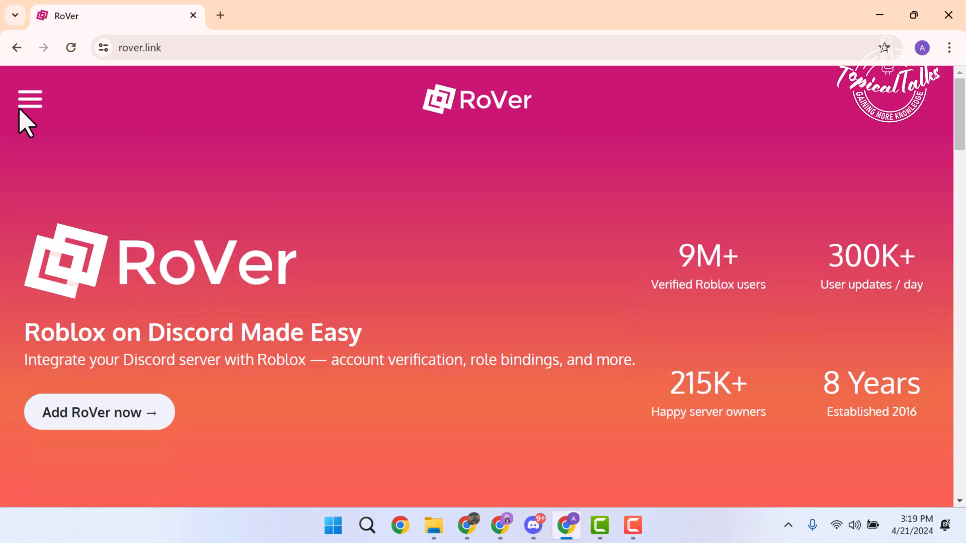
left_click(29, 99)
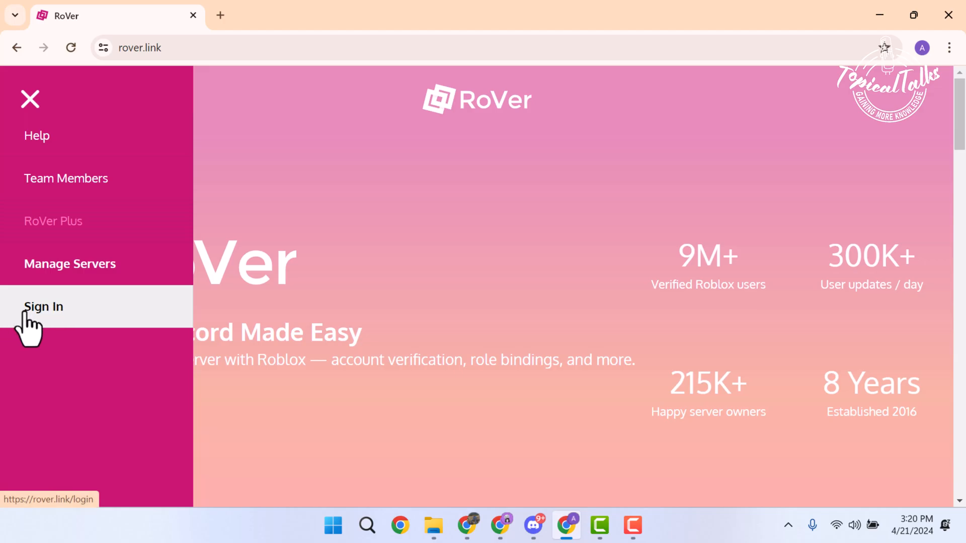
Sign in to RoVer via 'Log in with Discord' and authorize RoVer's access
left_click(43, 307)
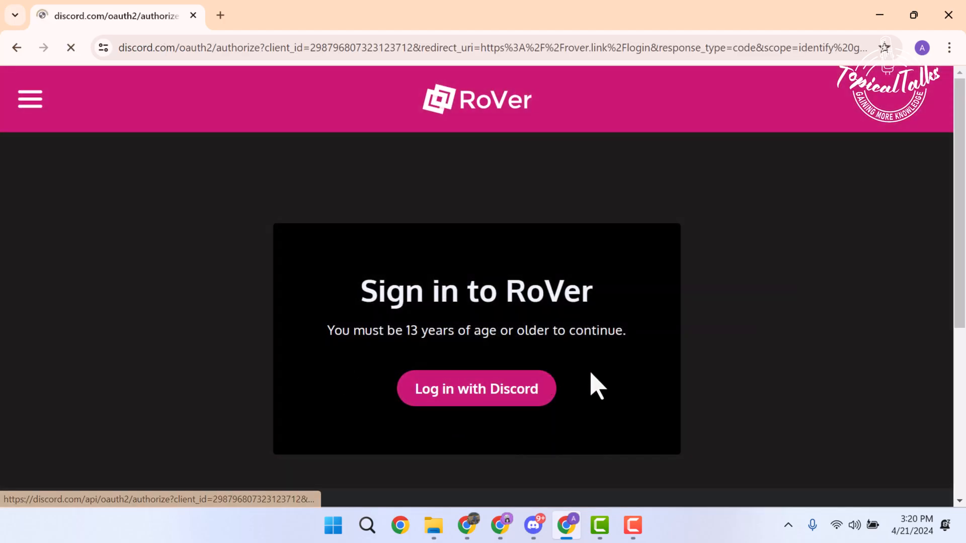
left_click(475, 388)
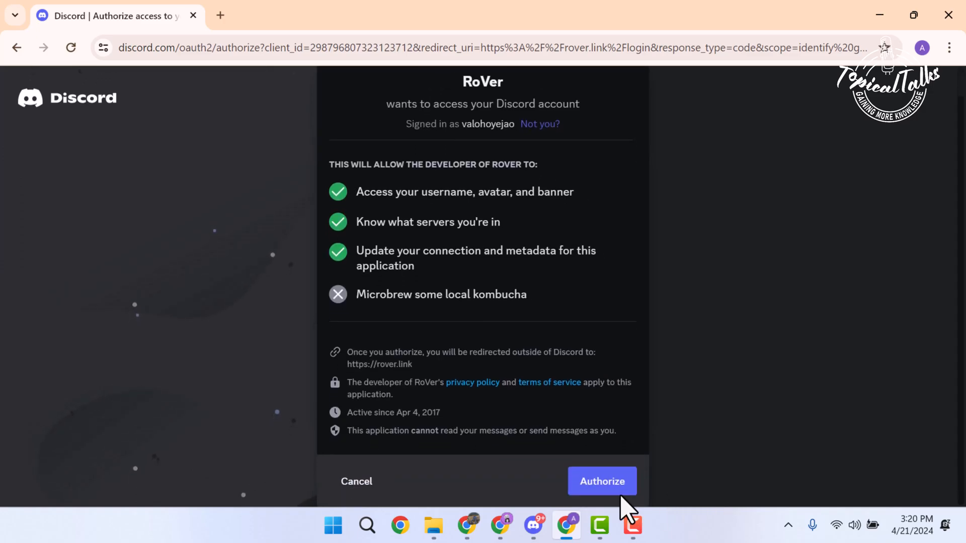
left_click(601, 481)
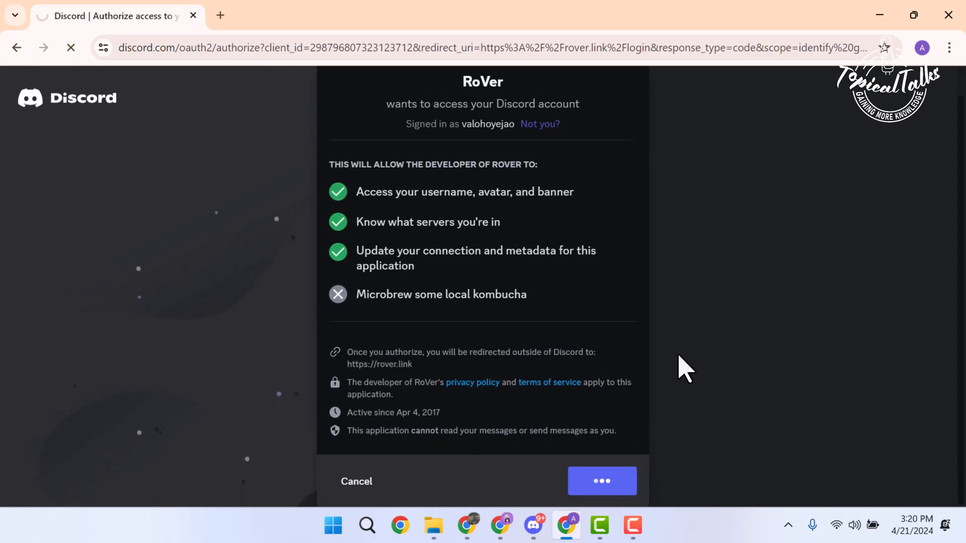
left_click(601, 481)
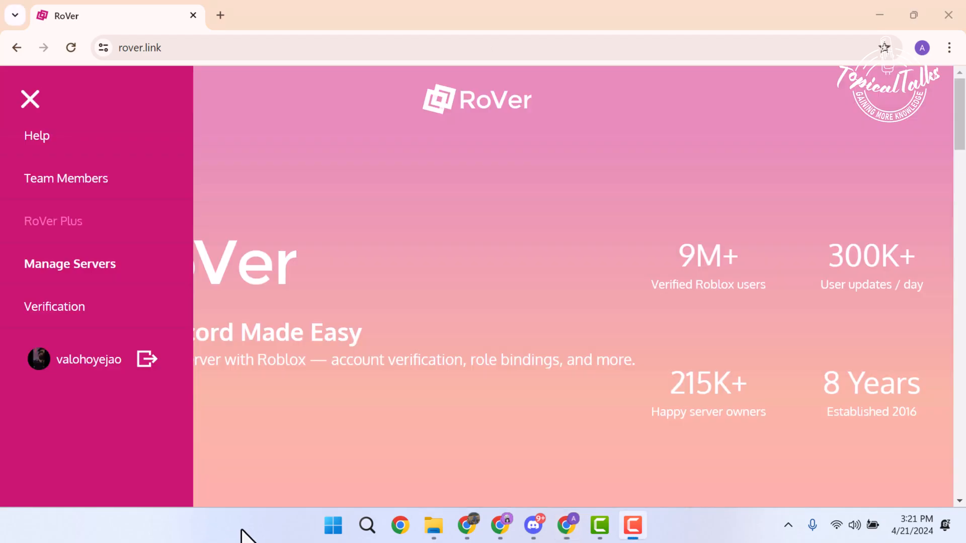
Open Verification from the menu and scroll through the safety tips
left_click(30, 99)
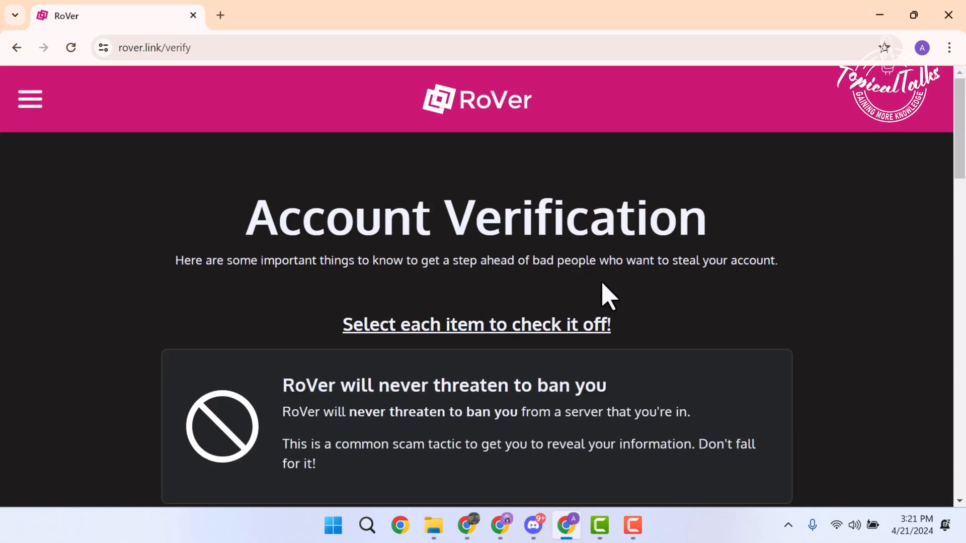
scroll("down", 3)
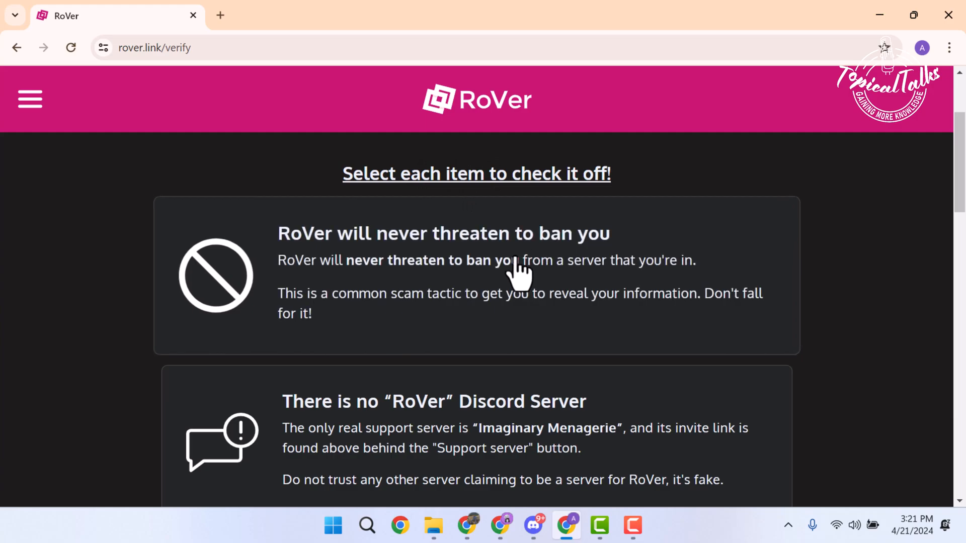
scroll("down", 3)
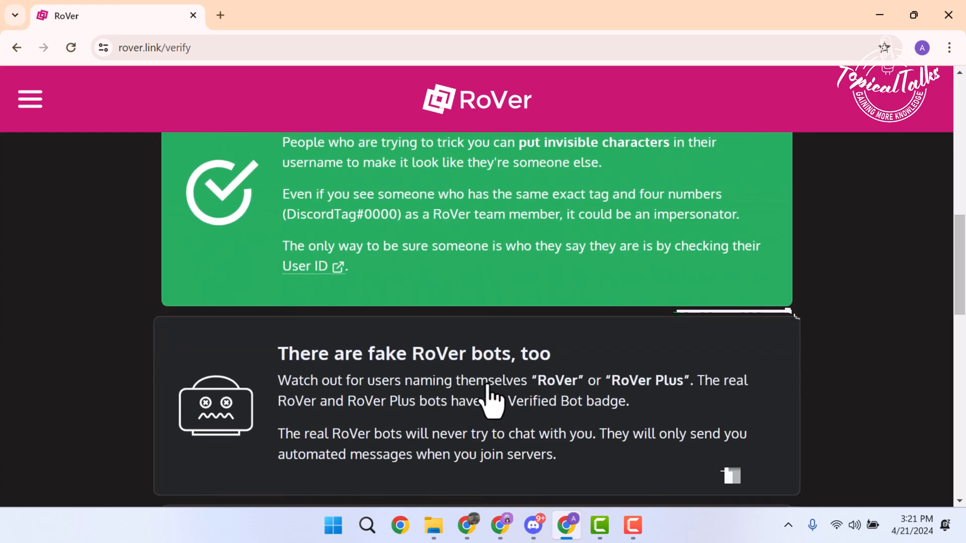
scroll("down", 3)
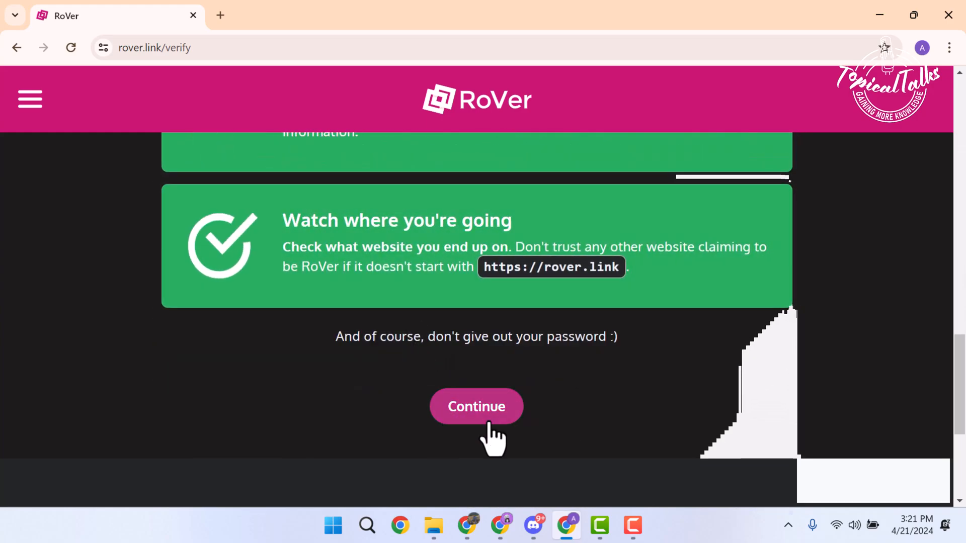
Continue past the tips and choose 'Log in with Roblox'
left_click(476, 407)
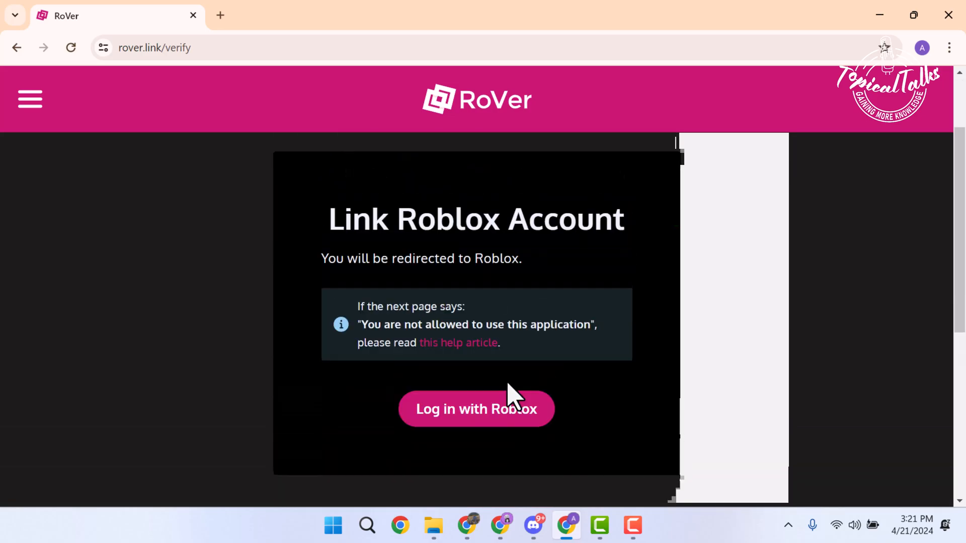
left_click(457, 343)
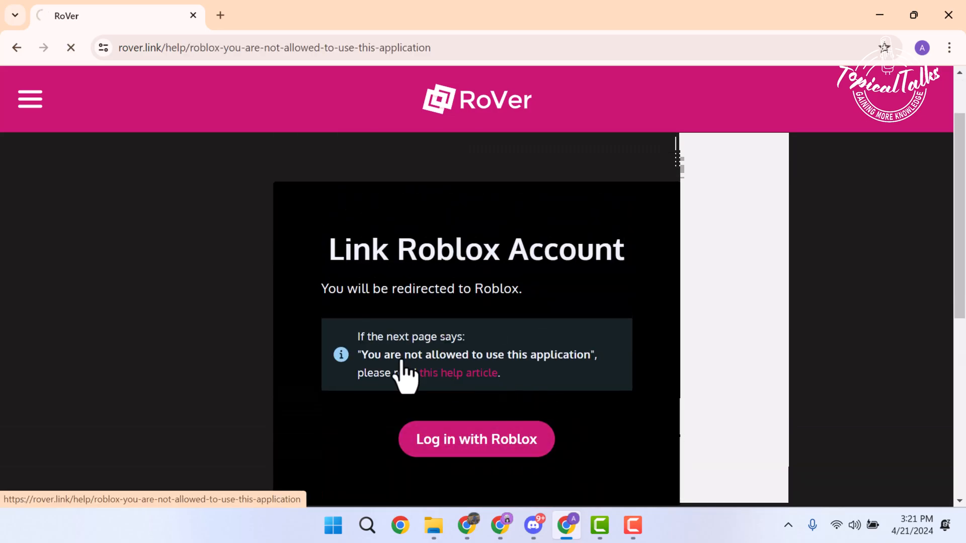
left_click(476, 438)
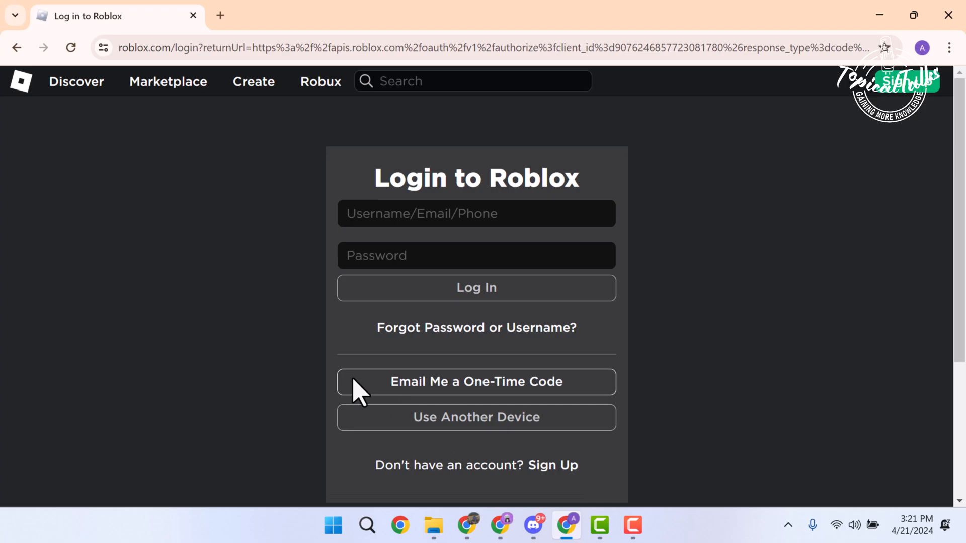